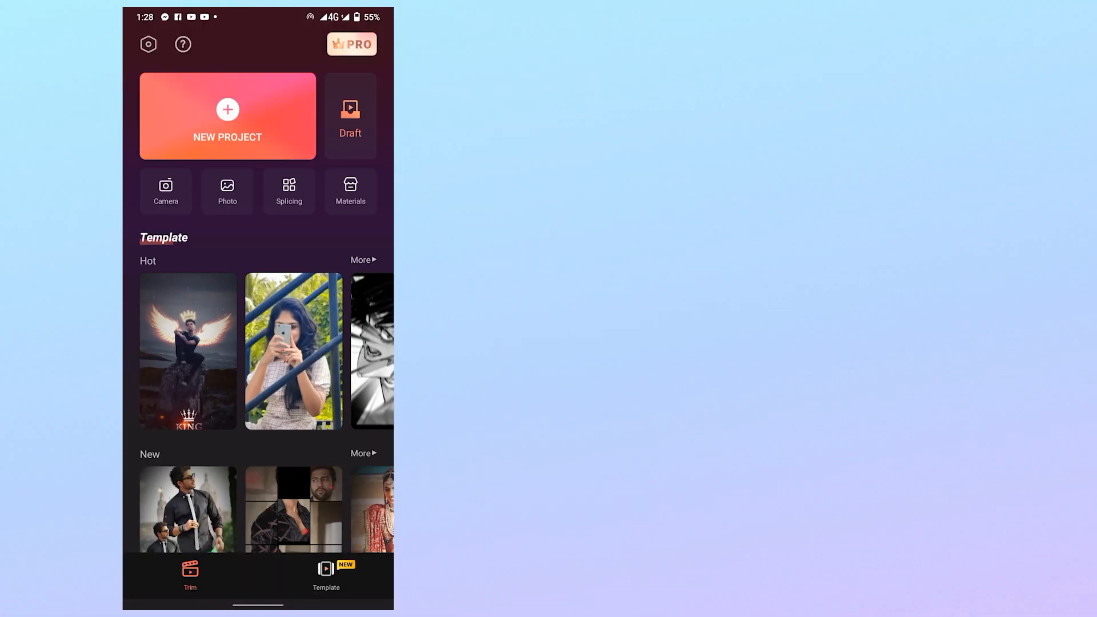
# Create a new project from the snowy forest clip and proceed to the editor
pyautogui.click(227, 115)
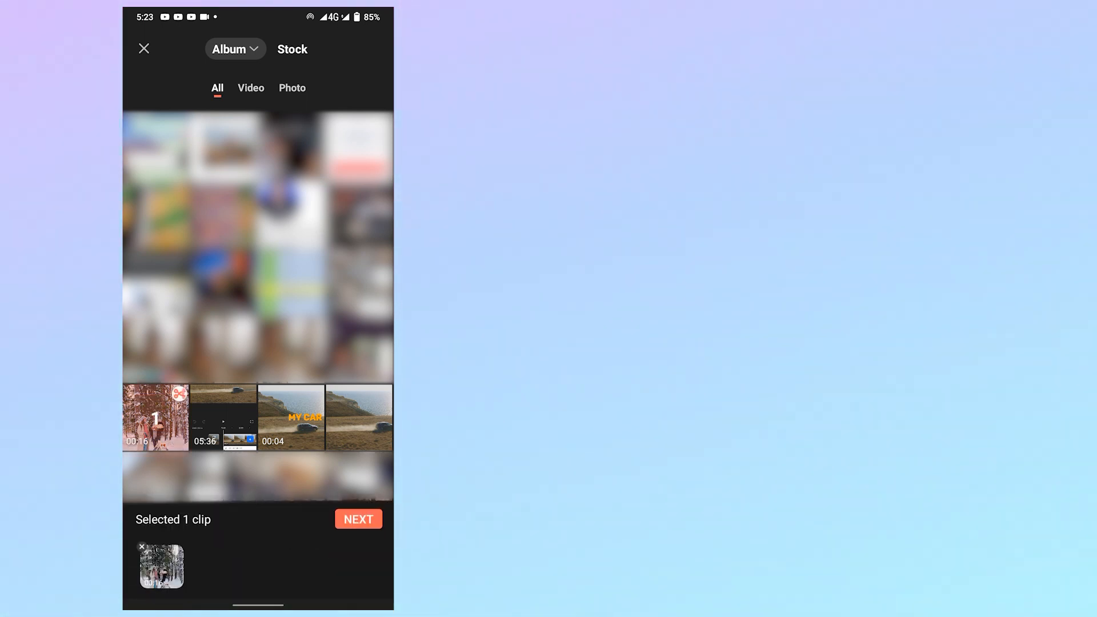
pyautogui.click(358, 518)
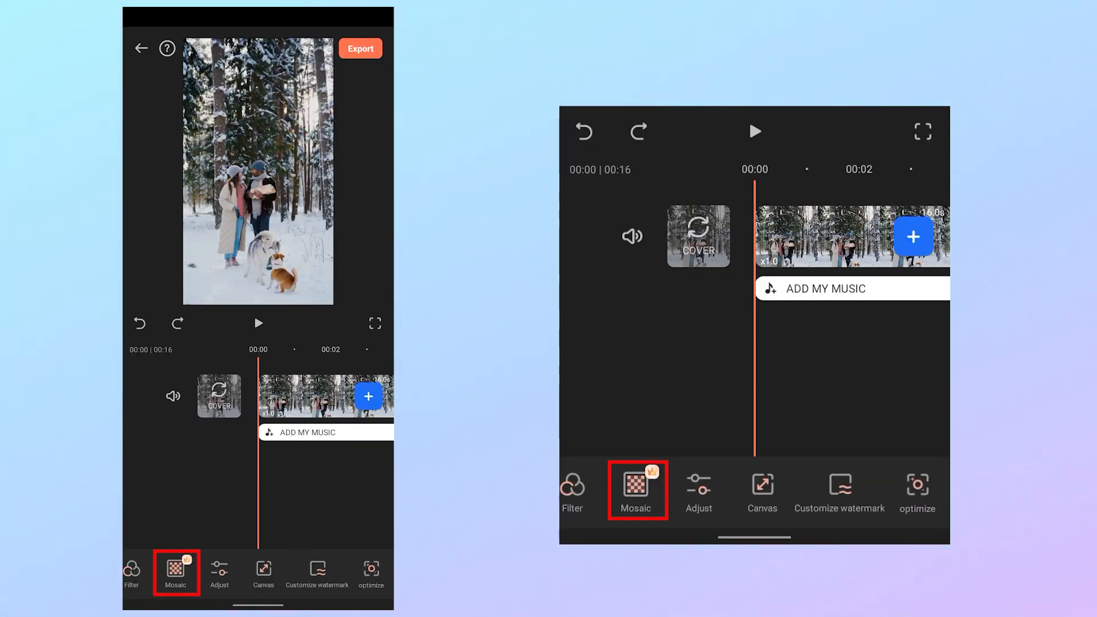
# Apply the third Mosaic style over the couple and lower its strength to about 13
pyautogui.click(176, 571)
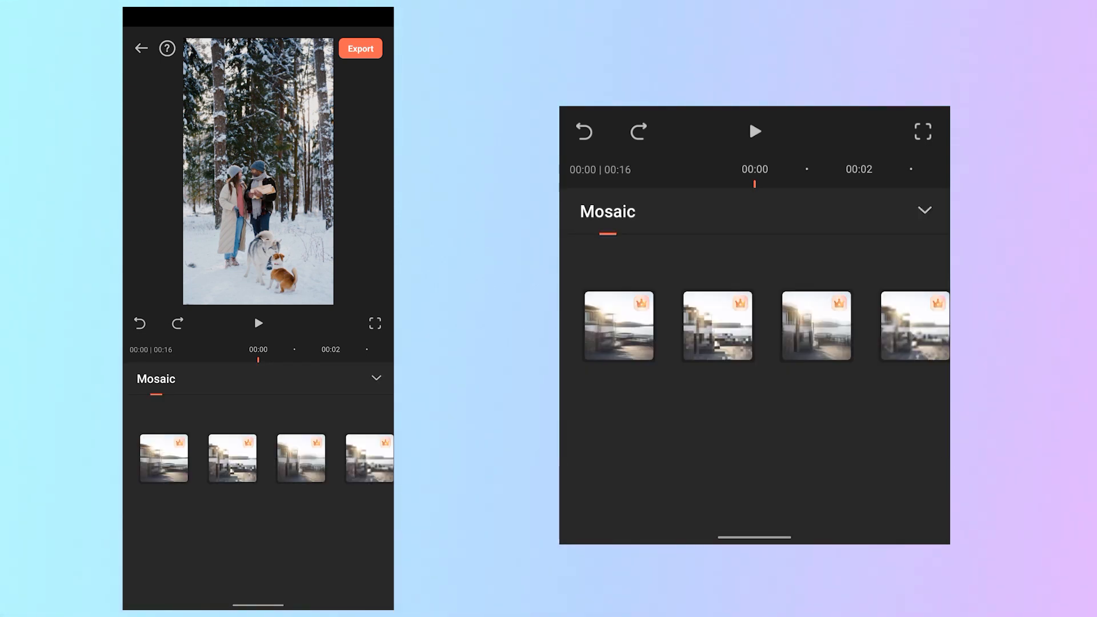
pyautogui.click(301, 458)
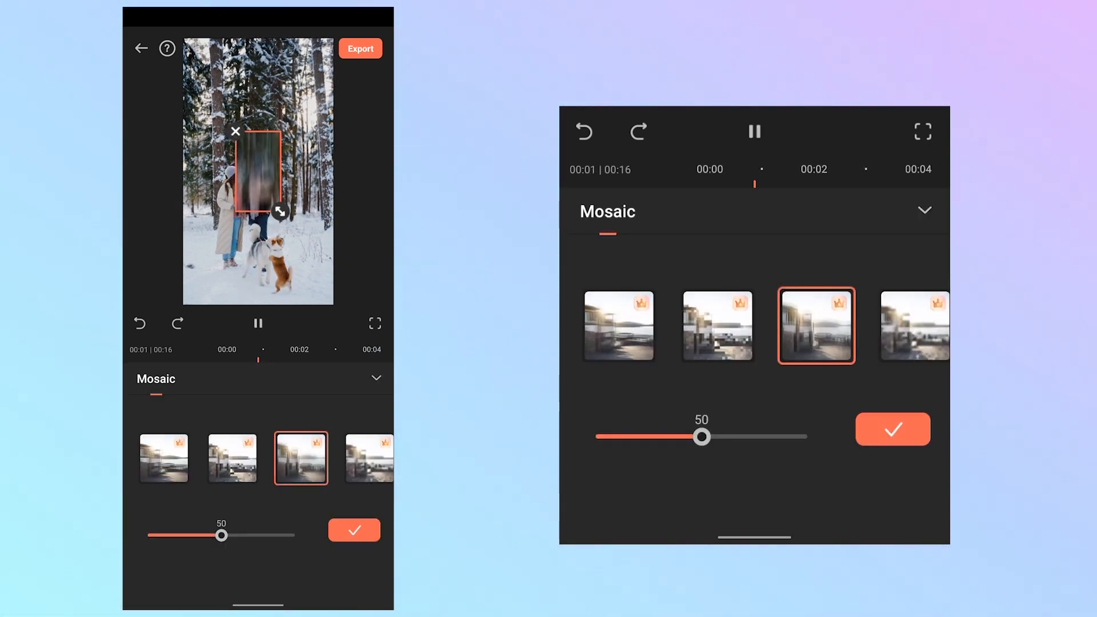
pyautogui.click(257, 323)
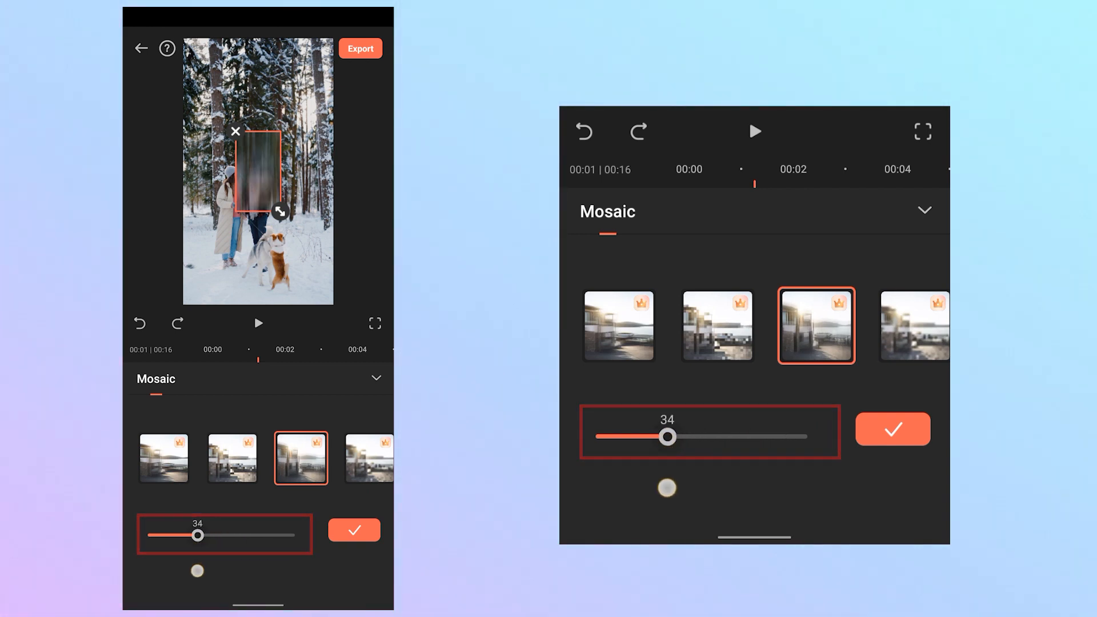
pyautogui.moveTo(666, 437); pyautogui.dragTo(623, 436)
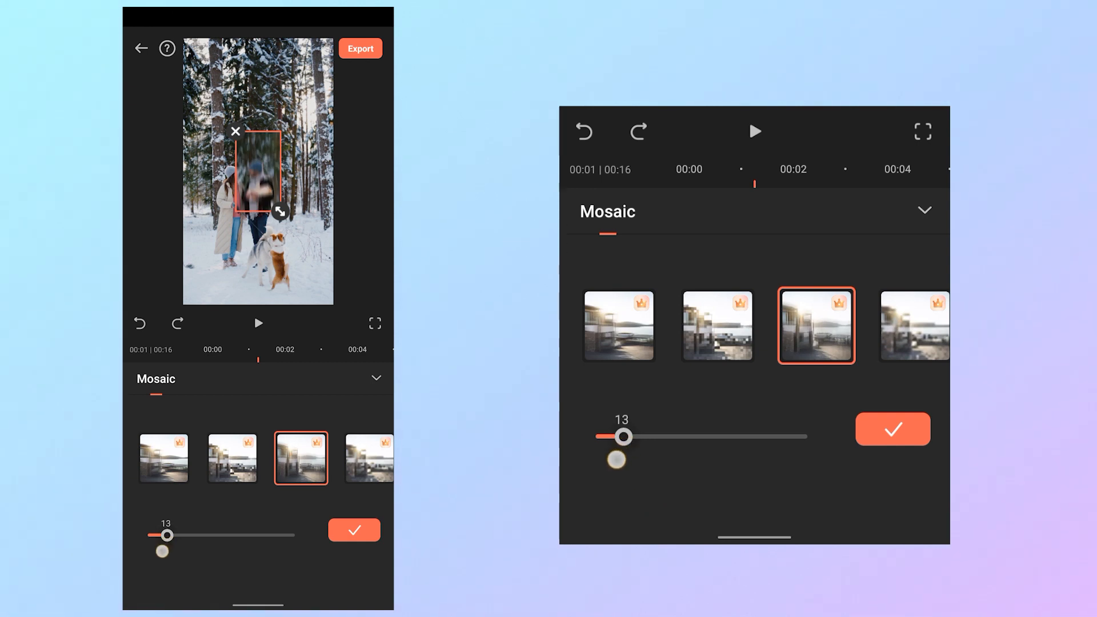
pyautogui.moveTo(622, 437); pyautogui.dragTo(609, 437)
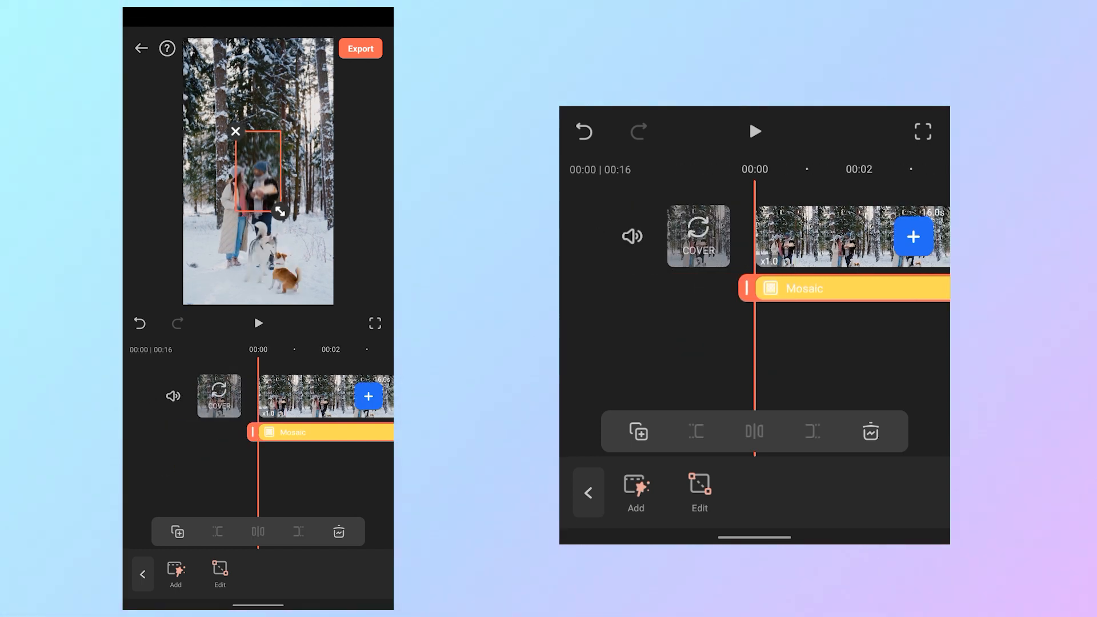
# Enlarge the mosaic box over the top treetops and duplicate it as a second Mosaic layer
pyautogui.moveTo(278, 210); pyautogui.dragTo(334, 263)
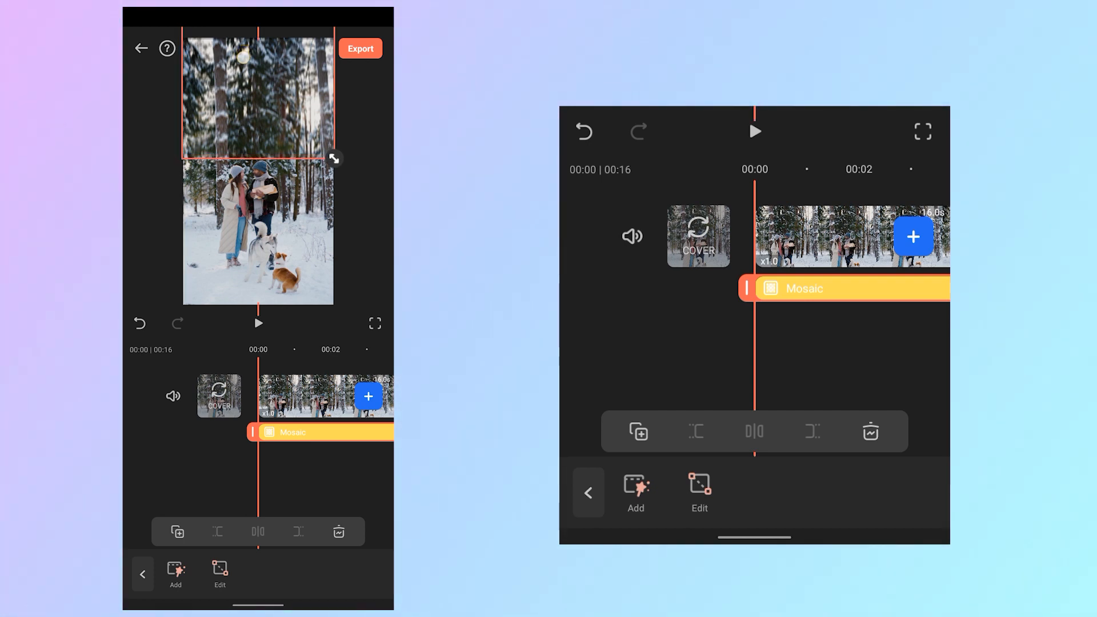
pyautogui.click(636, 432)
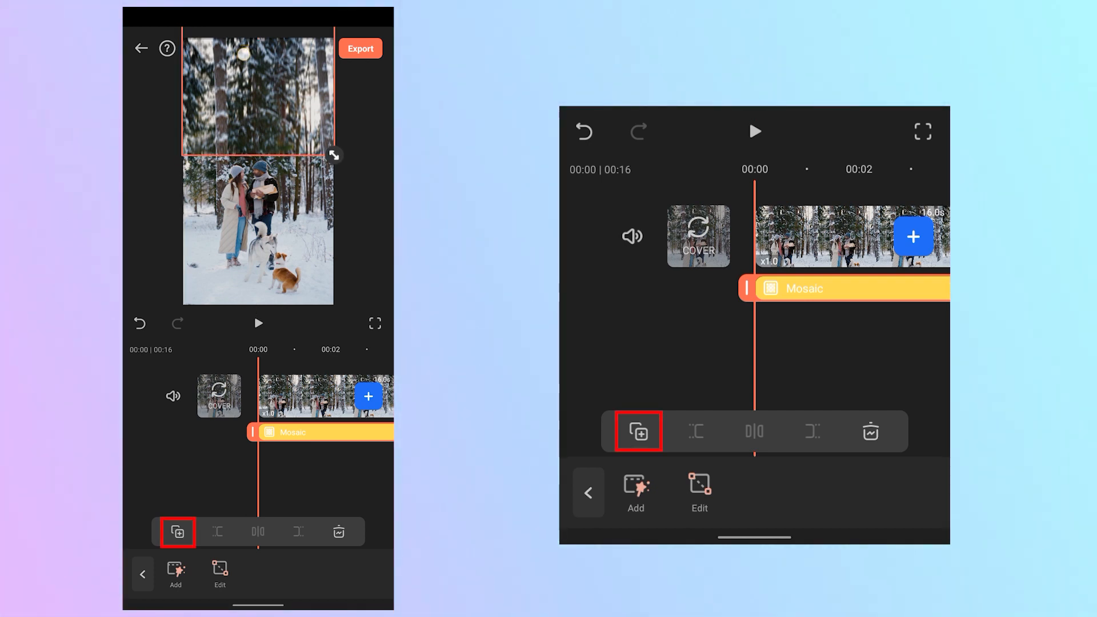
pyautogui.click(636, 430)
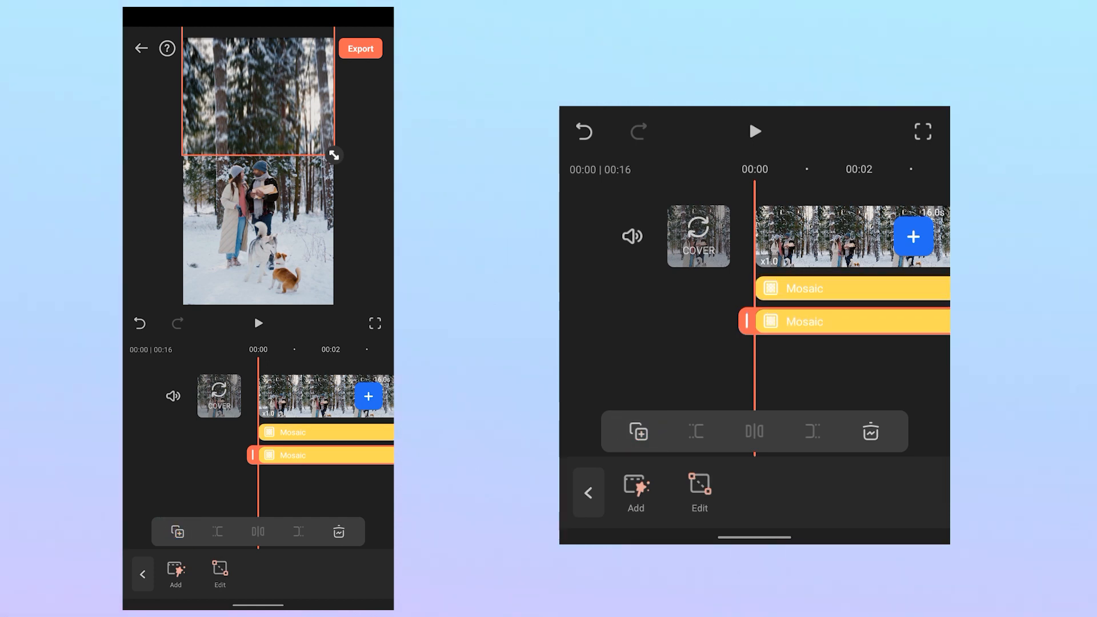